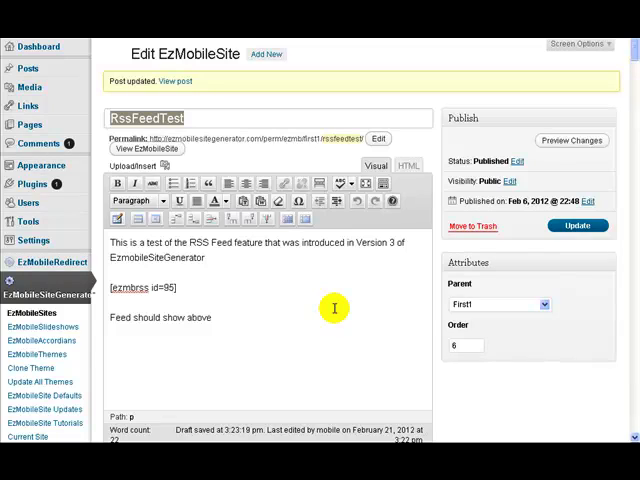
mouse_move(212, 298)
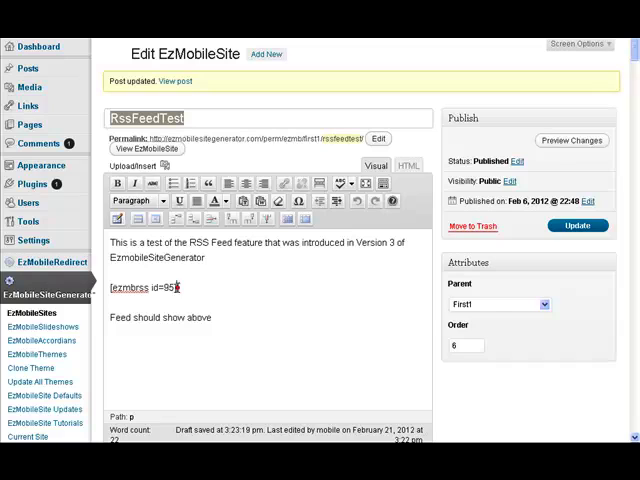
Review the RSS feed URL and max entries, keeping the TitleAndSnippet feed style
double_click(140, 288)
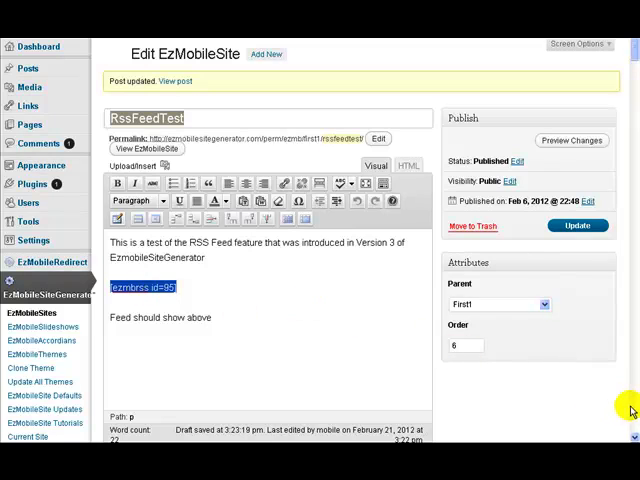
scroll(down, 3)
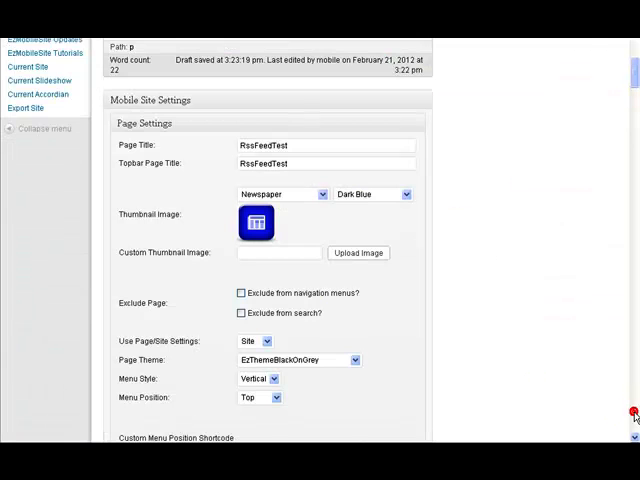
scroll(down, 3)
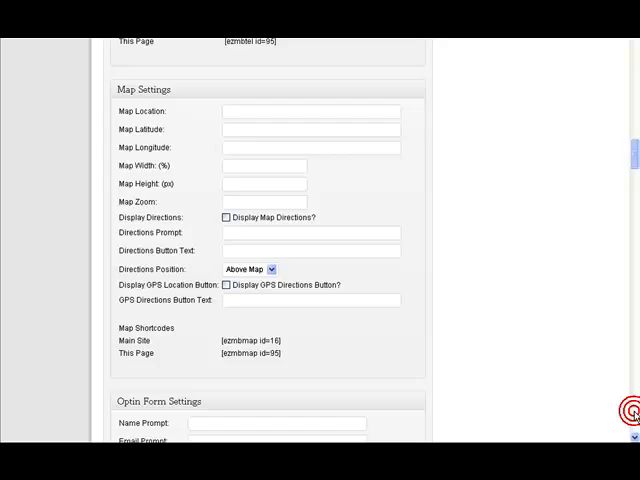
scroll(down, 3)
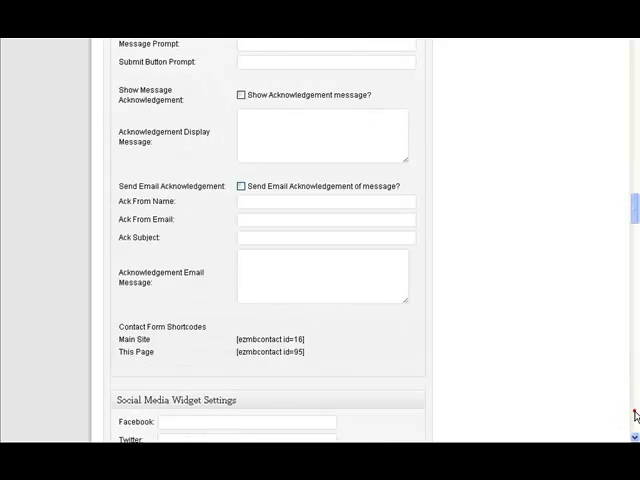
scroll(down, 3)
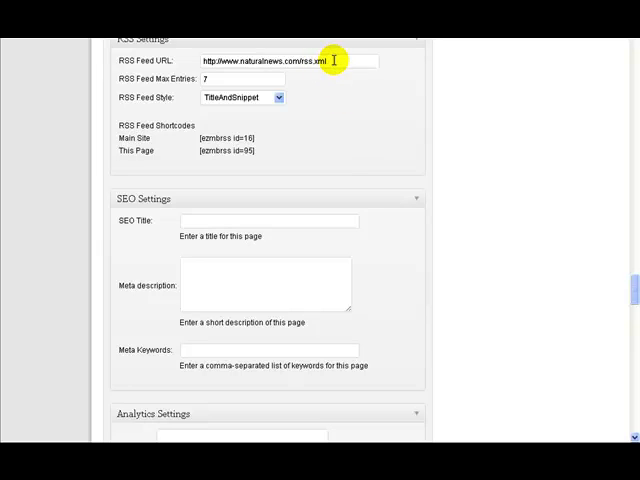
triple_click(280, 61)
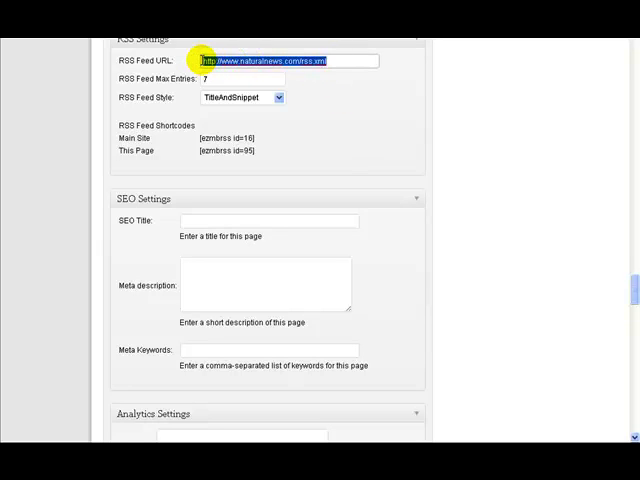
mouse_move(335, 75)
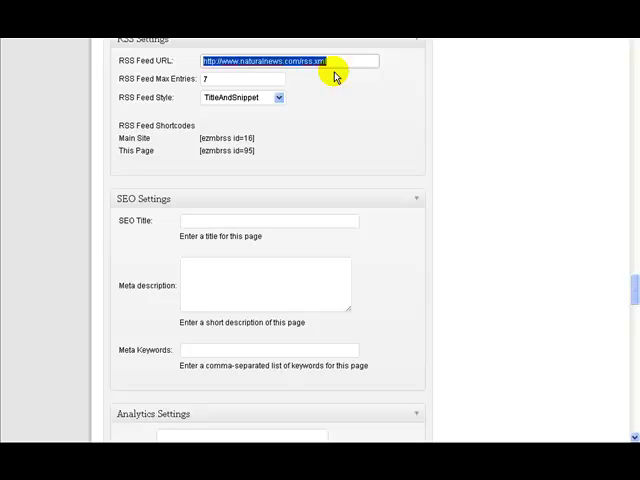
mouse_move(344, 80)
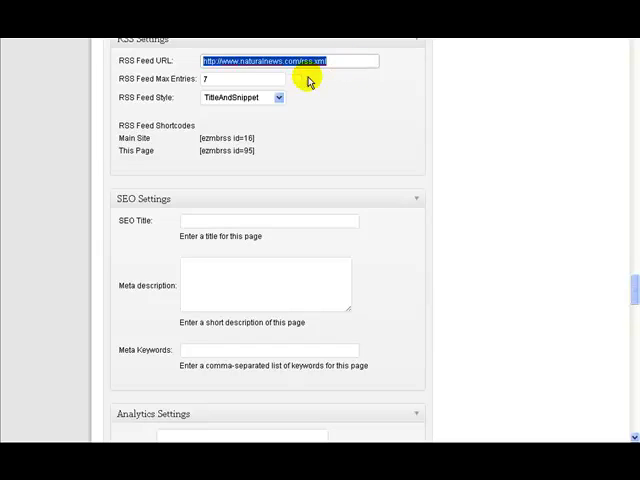
click(230, 79)
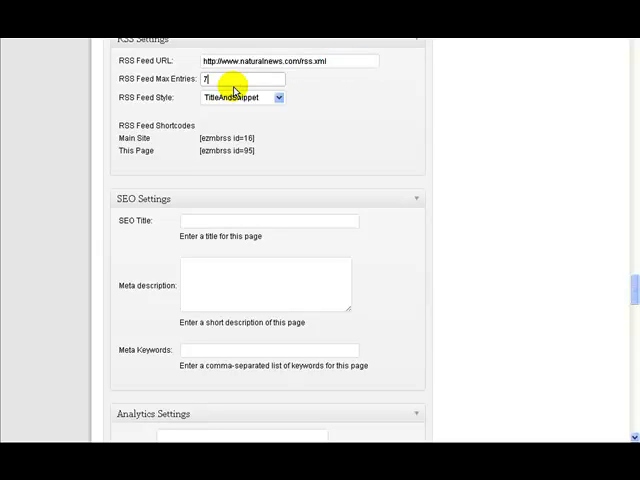
click(280, 97)
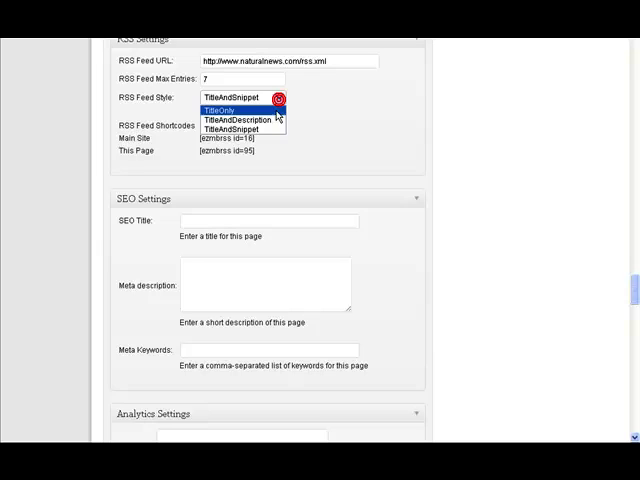
mouse_move(240, 120)
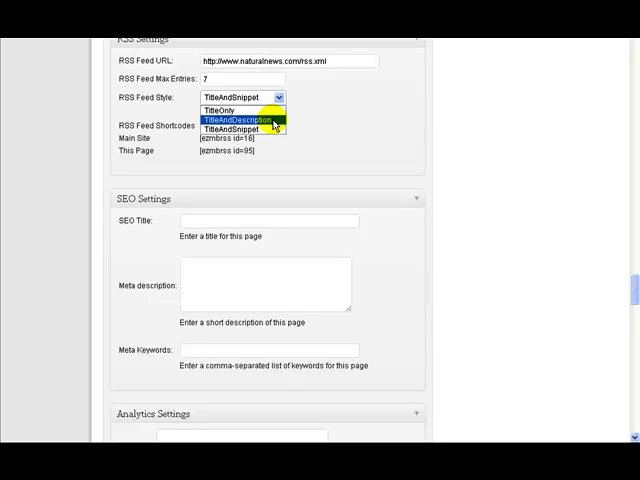
mouse_move(240, 130)
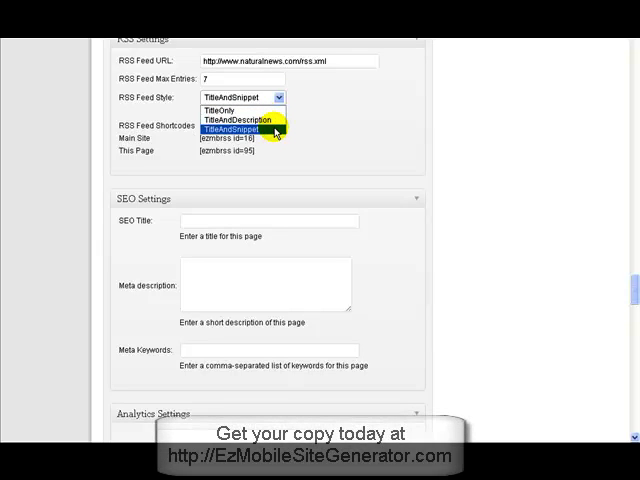
click(243, 129)
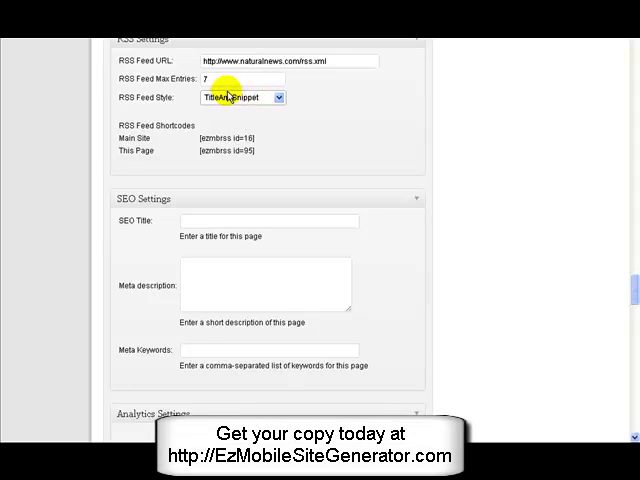
mouse_move(462, 238)
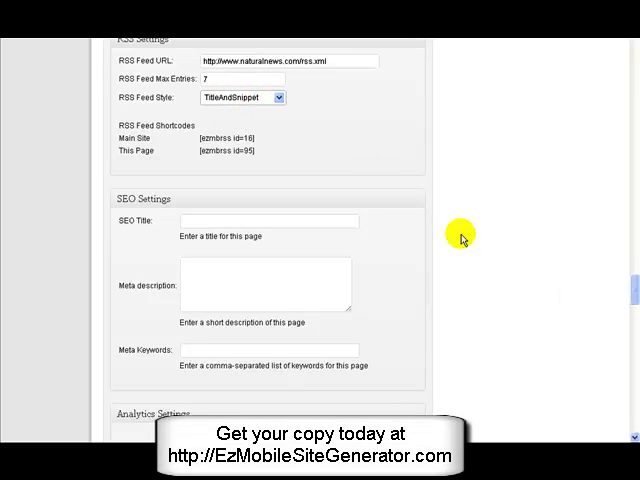
mouse_move(599, 221)
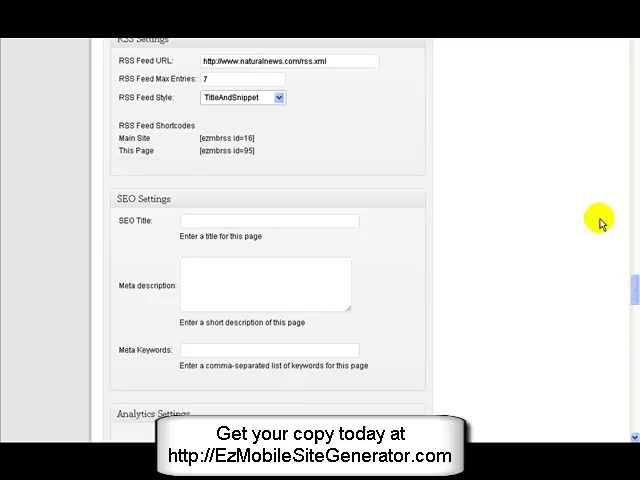
Select this page's RSS feed shortcode and update the RssFeedTest page
scroll(down, 3)
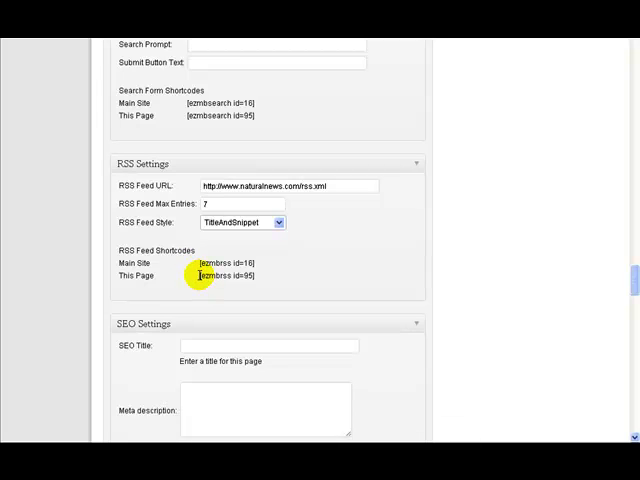
double_click(227, 276)
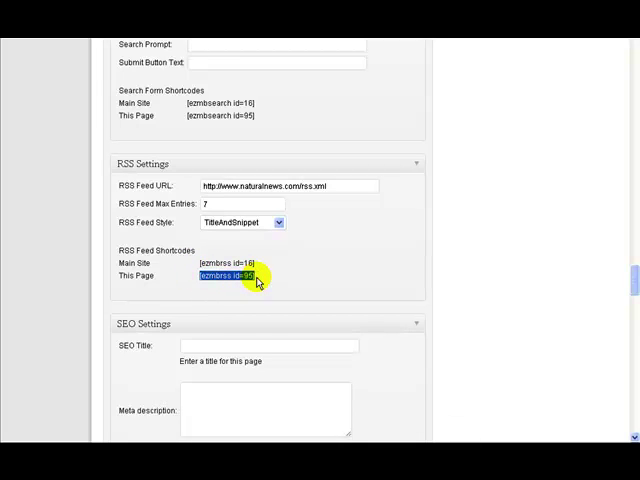
mouse_move(138, 215)
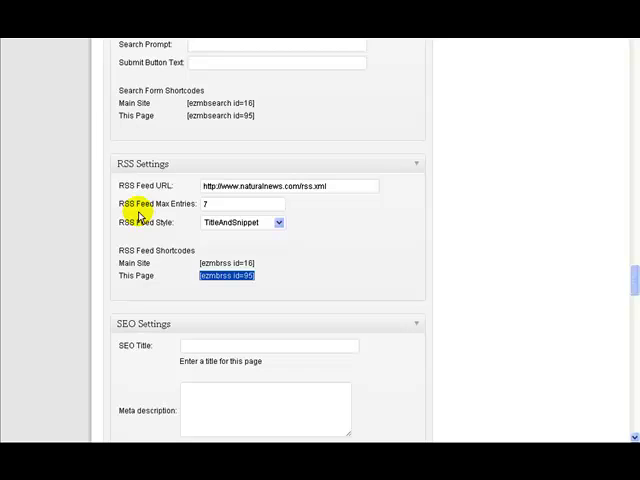
mouse_move(143, 277)
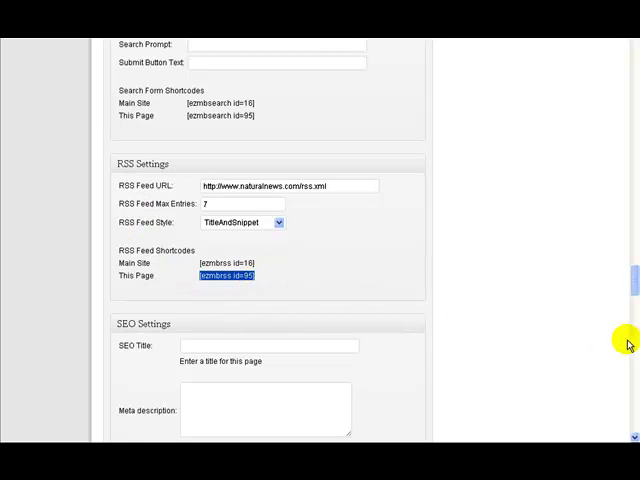
scroll(up, 3)
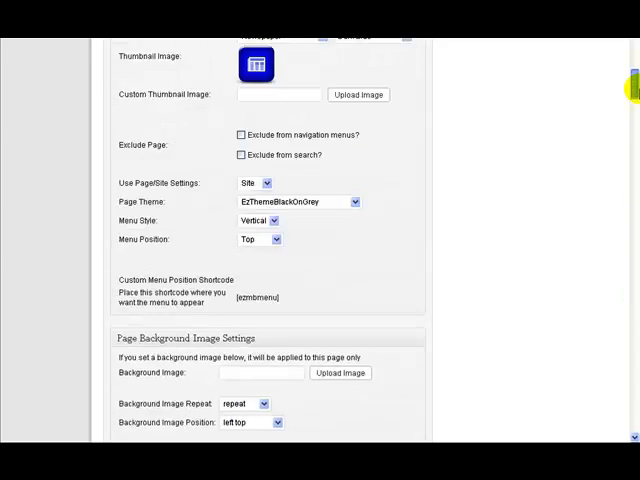
scroll(up, 3)
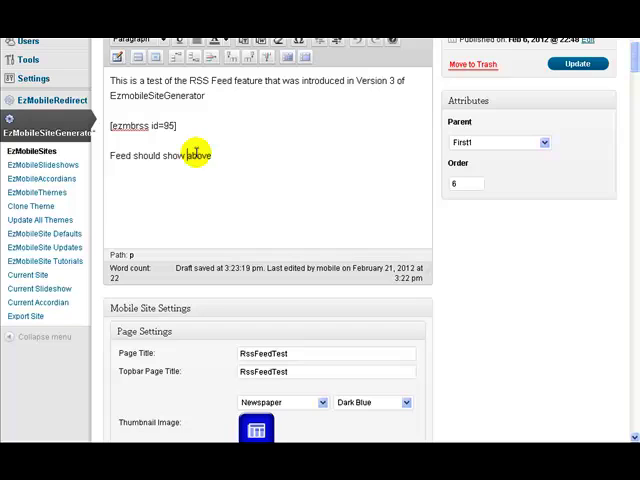
click(578, 64)
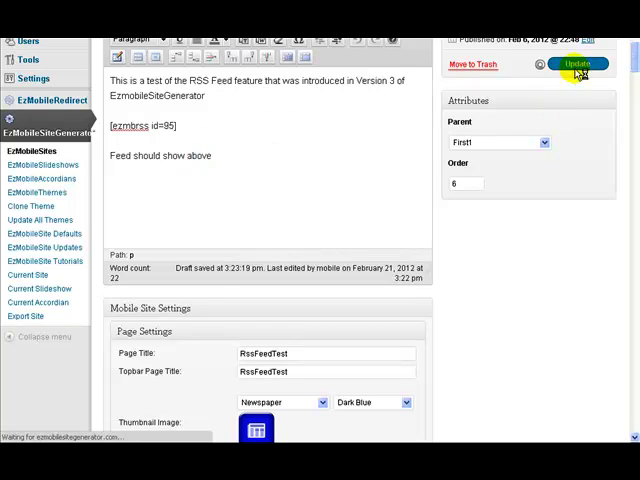
click(578, 64)
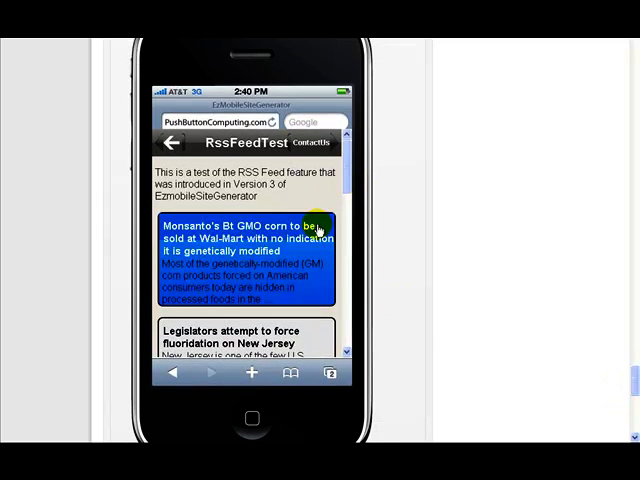
Scroll the iPhone preview to reveal more entries, like the lipstick and e-cigarette articles
scroll(down, 3)
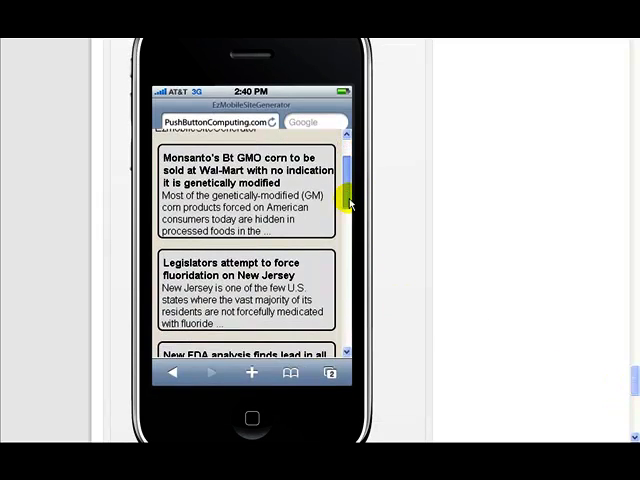
scroll(down, 3)
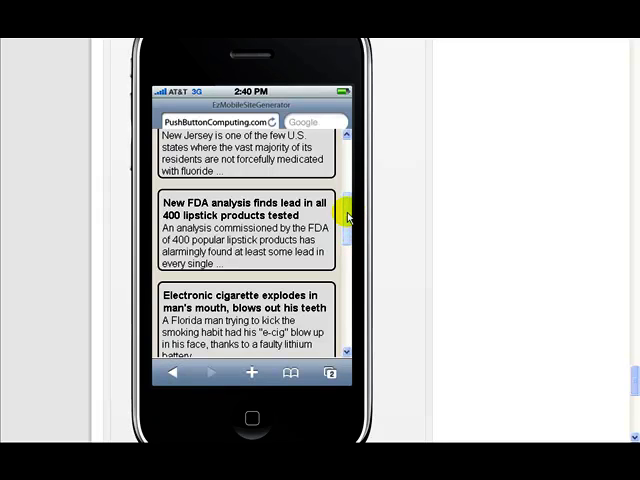
mouse_move(446, 302)
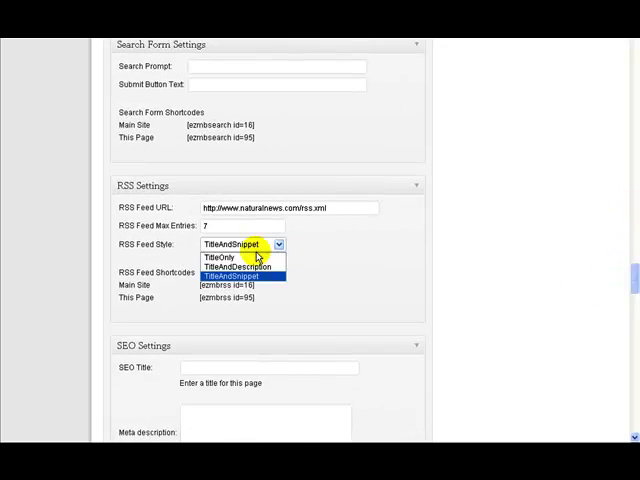
Update RssFeedTest so its feed entries appear as titles only, without snippets
scroll(up, 3)
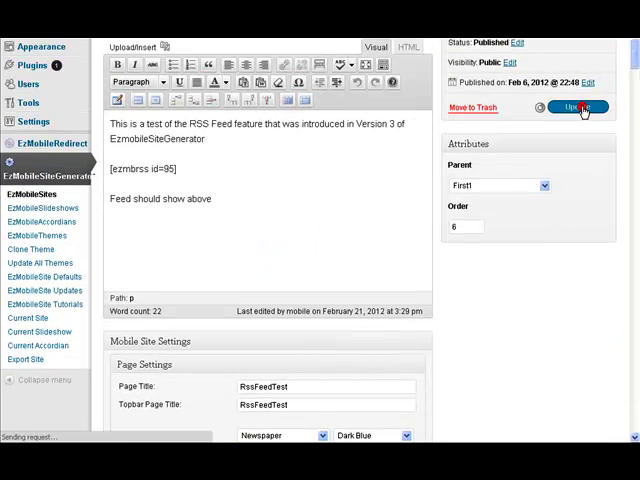
click(578, 107)
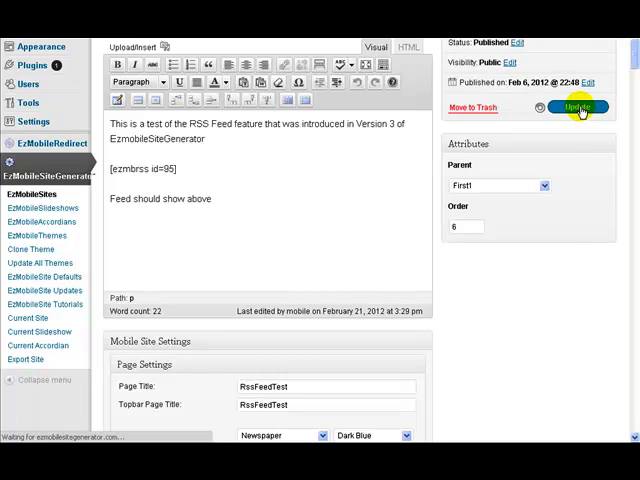
click(577, 107)
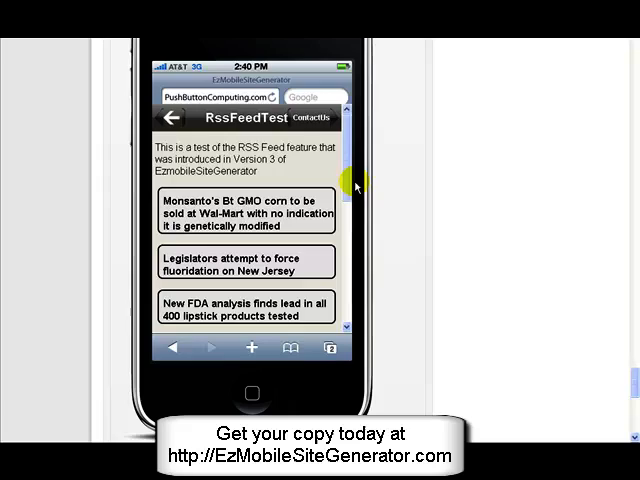
scroll(down, 3)
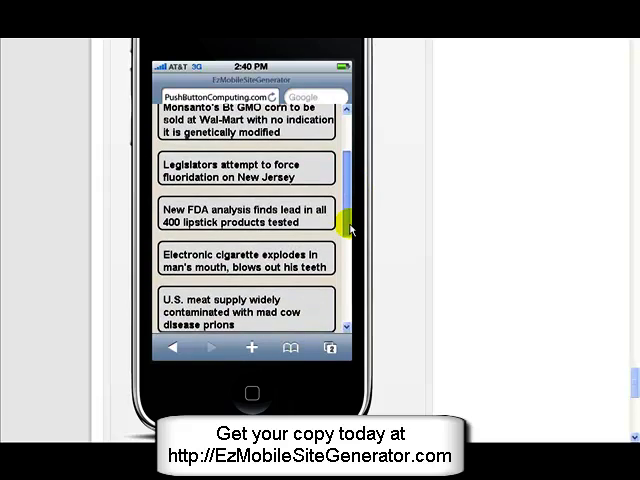
scroll(up, 3)
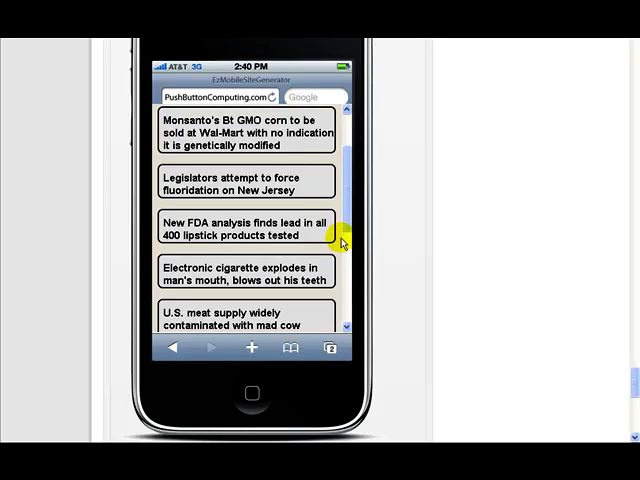
mouse_move(335, 245)
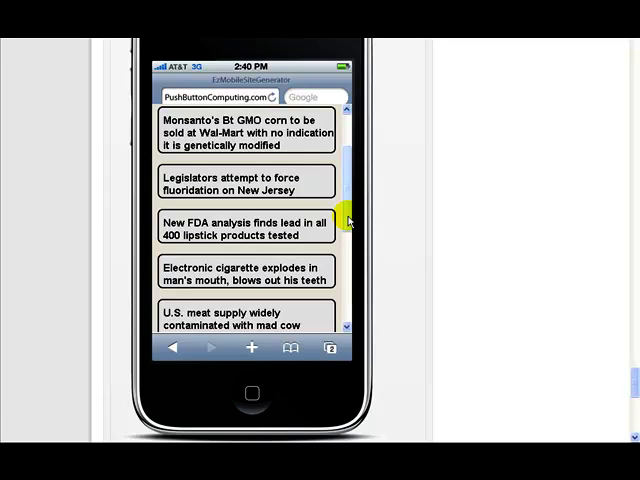
mouse_move(507, 268)
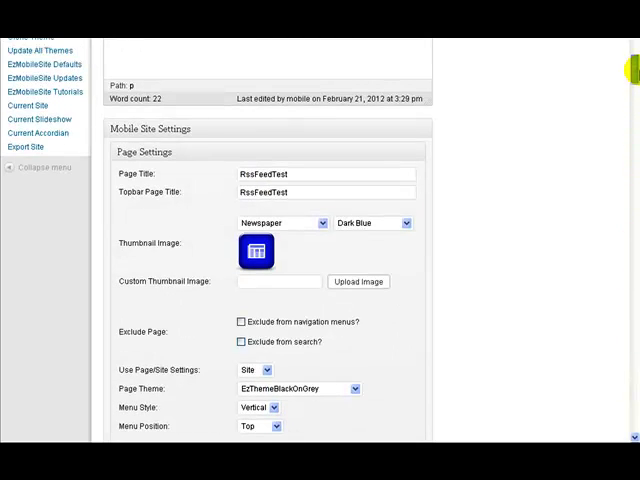
Choose the feed display style and update the page, keeping 7 titles-only entries
scroll(up, 3)
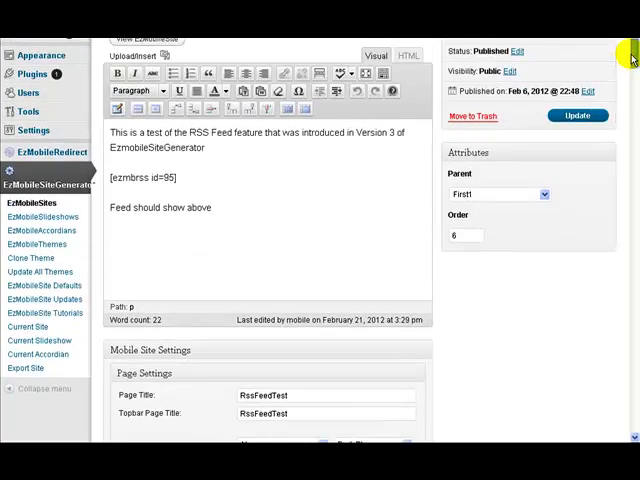
scroll(down, 3)
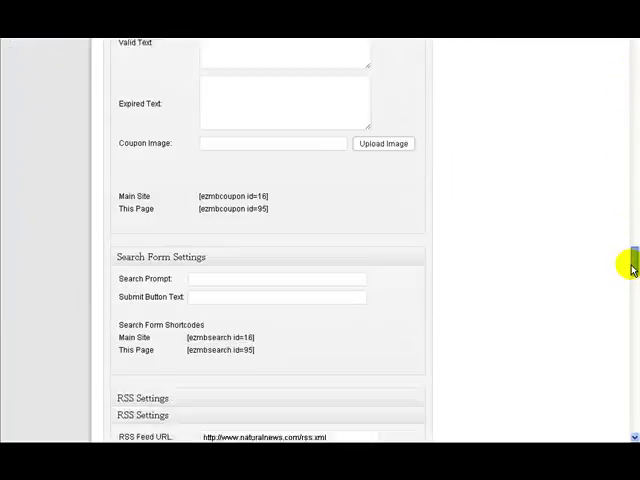
scroll(down, 3)
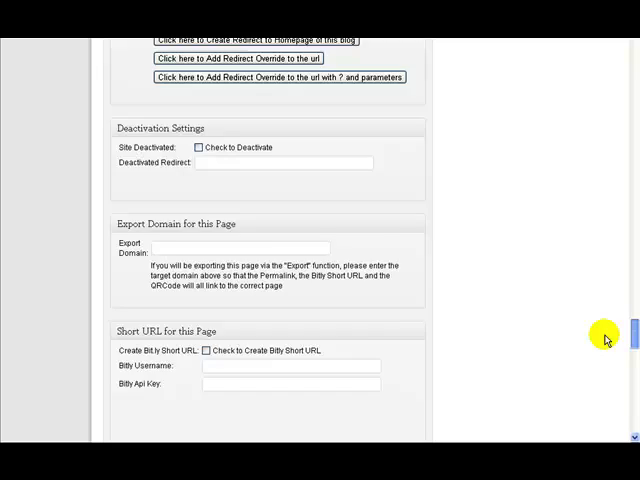
scroll(up, 3)
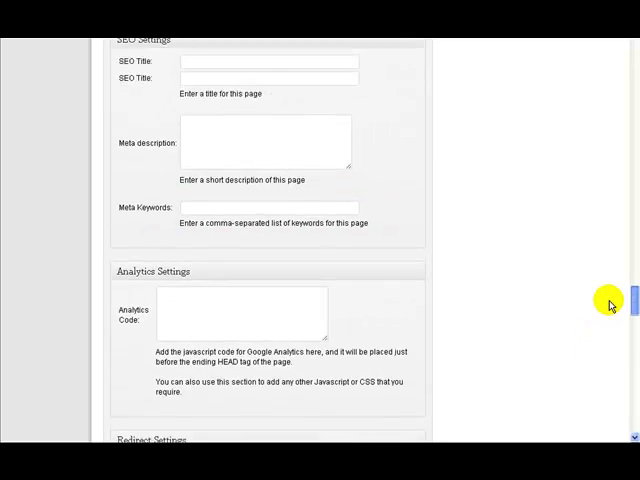
scroll(up, 3)
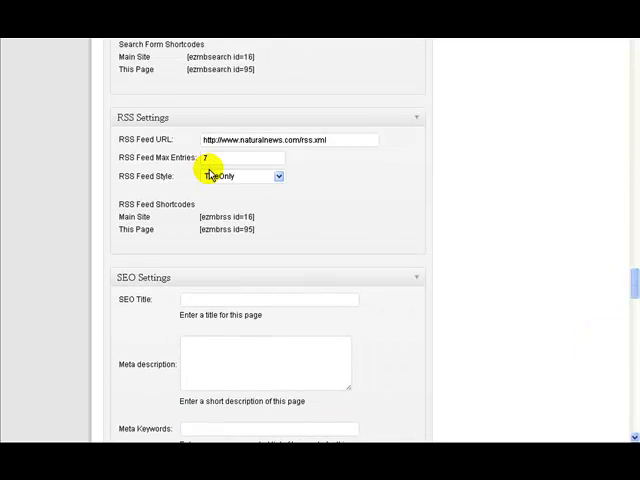
click(240, 176)
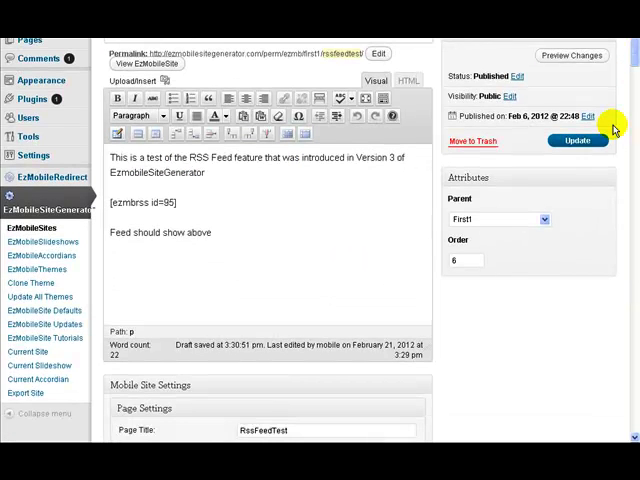
click(578, 140)
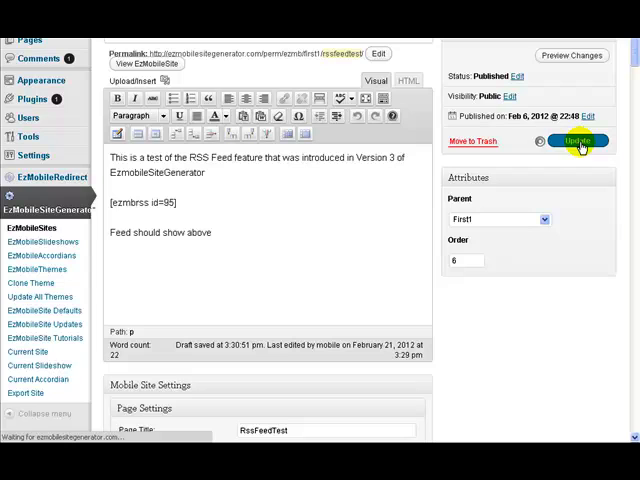
click(578, 140)
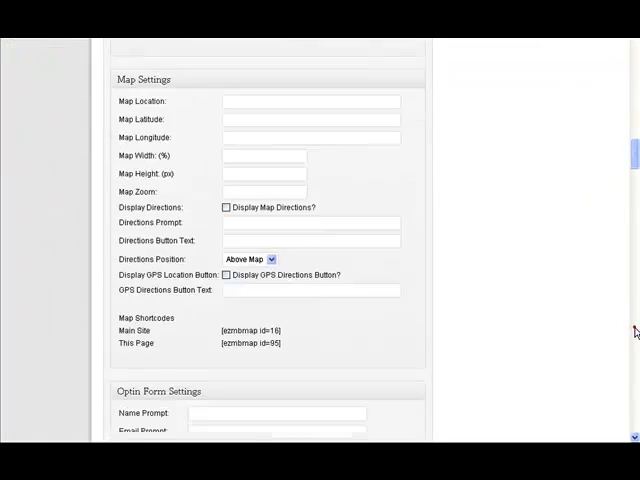
scroll(down, 3)
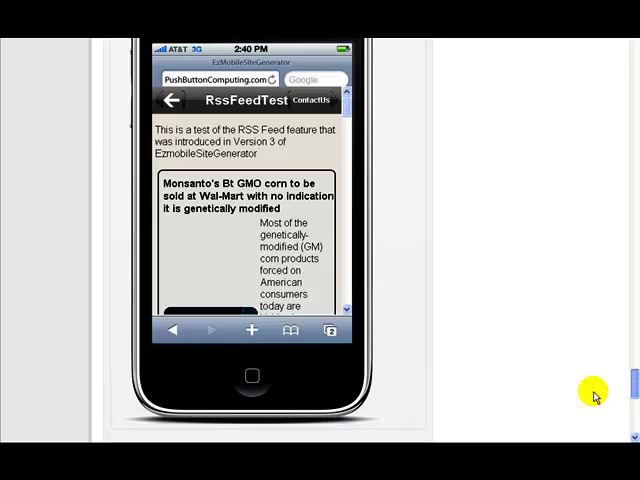
scroll(down, 3)
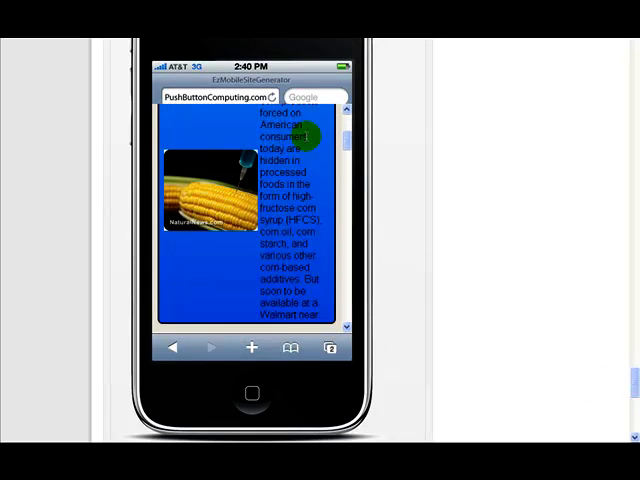
scroll(up, 3)
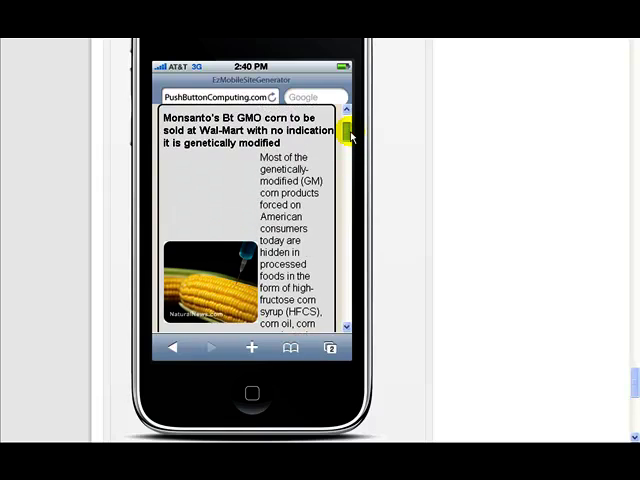
scroll(down, 3)
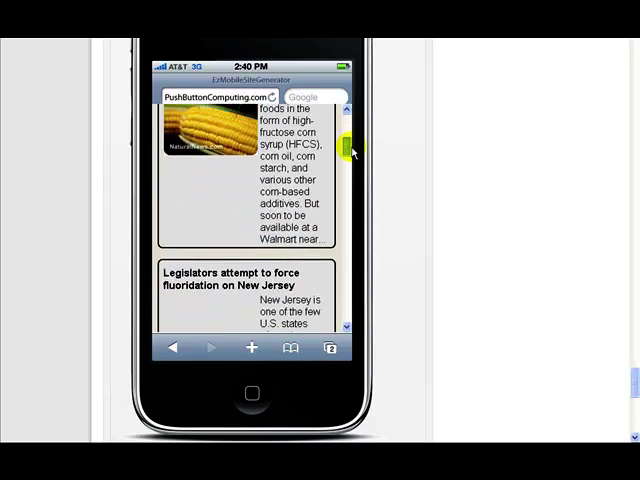
scroll(down, 3)
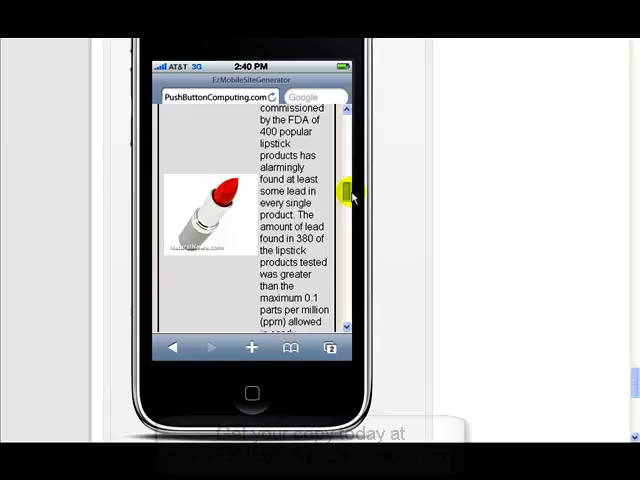
scroll(down, 3)
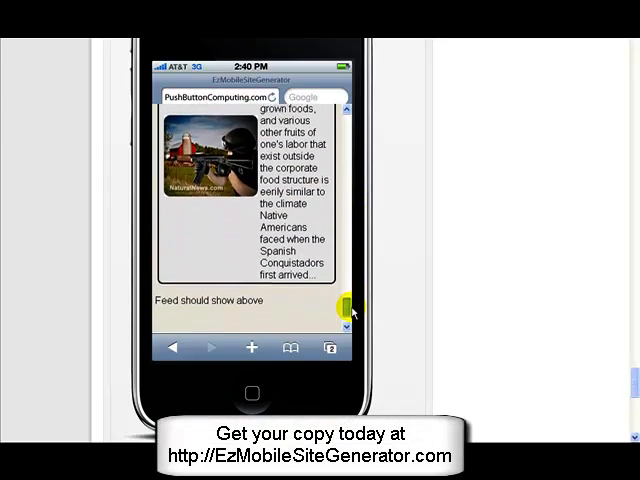
scroll(up, 3)
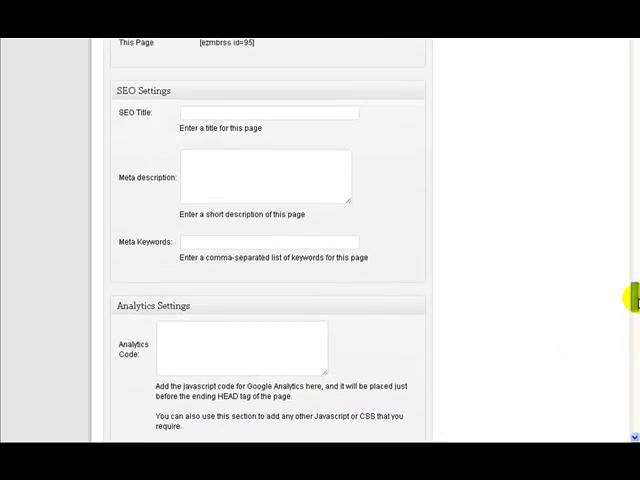
Set max entries to 3 with TitleOnly style, select the shortcode, and update
scroll(up, 3)
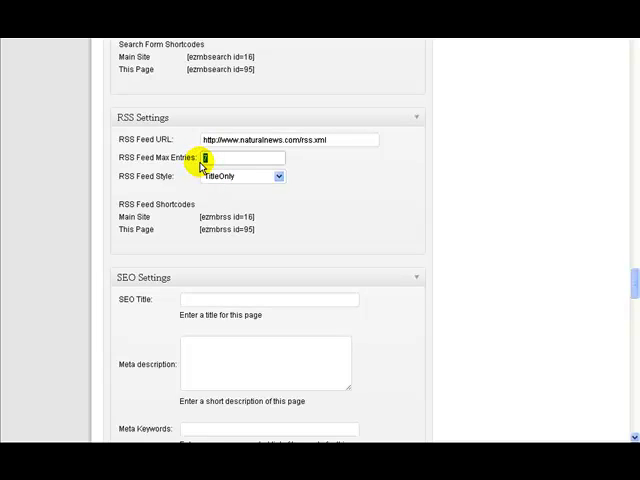
text(3)
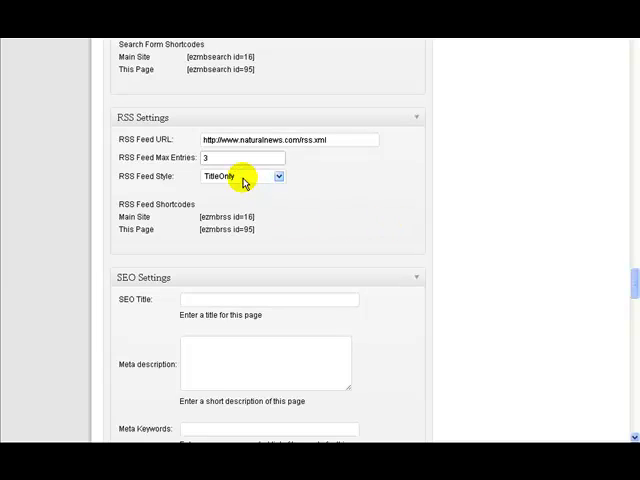
click(279, 177)
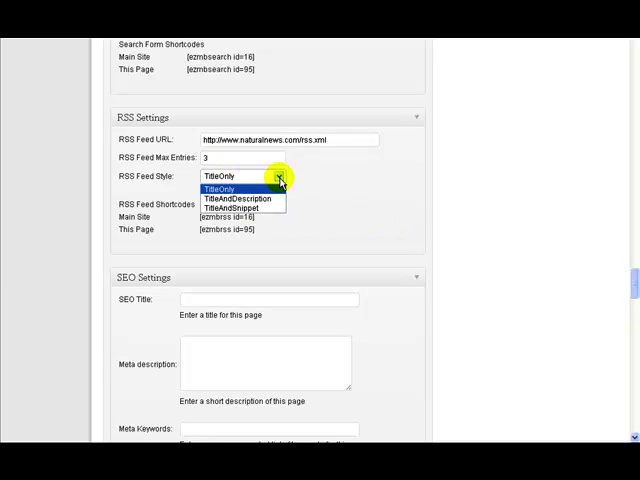
click(218, 176)
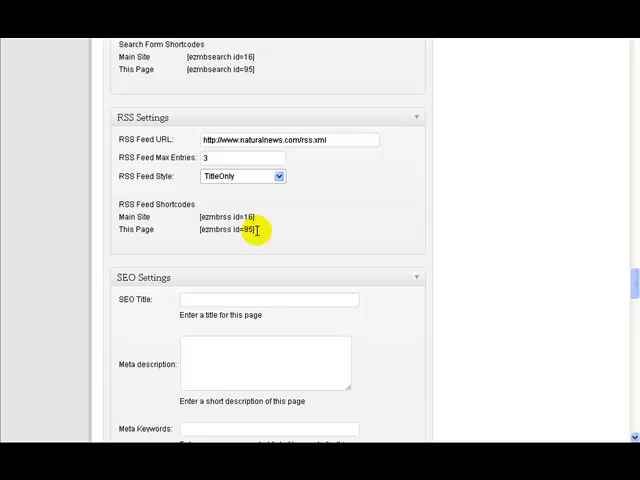
mouse_move(256, 234)
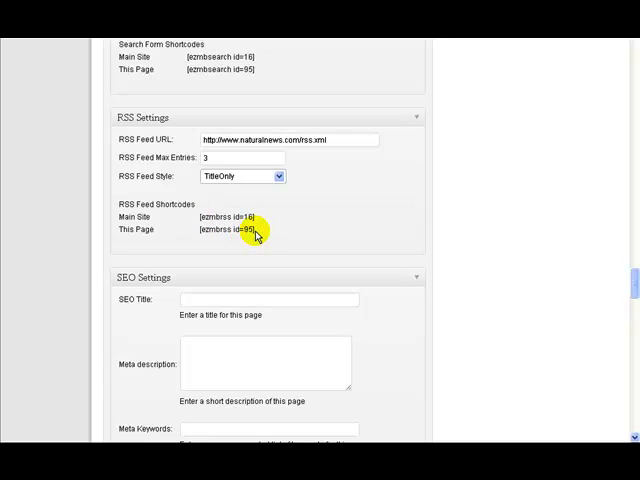
double_click(225, 229)
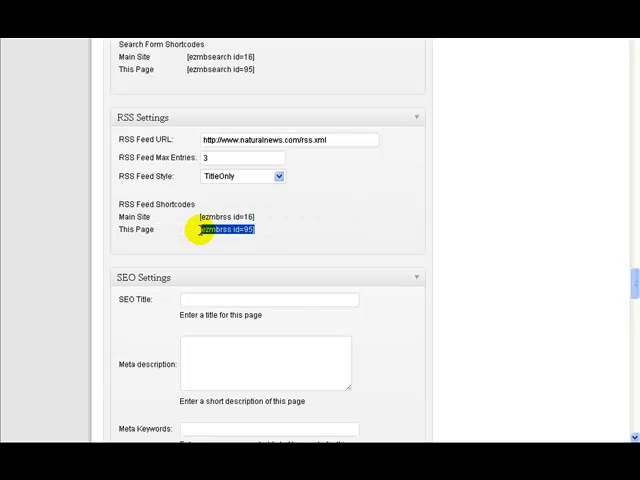
mouse_move(207, 83)
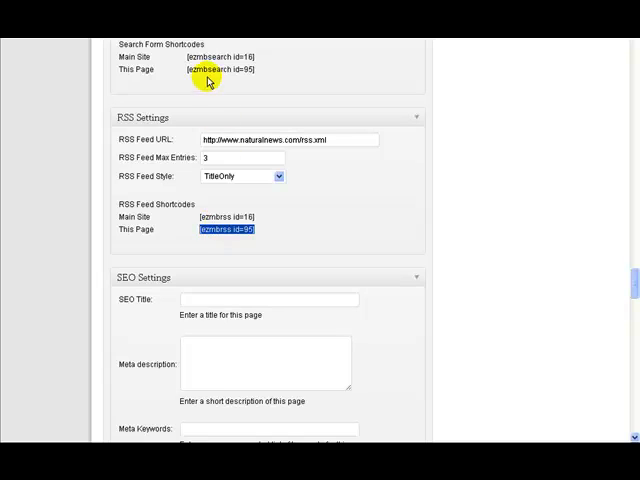
mouse_move(342, 212)
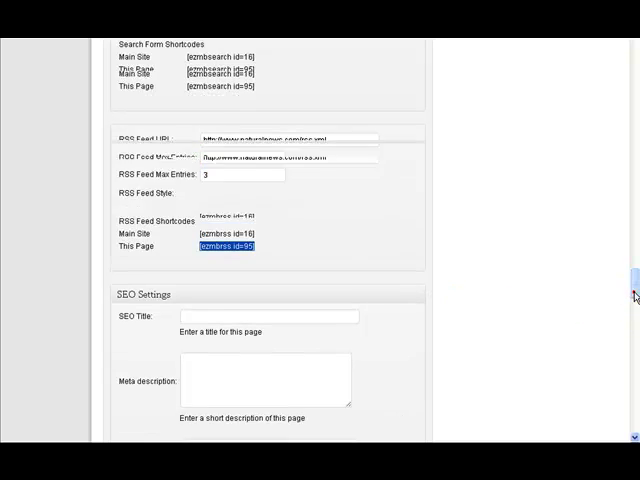
click(577, 208)
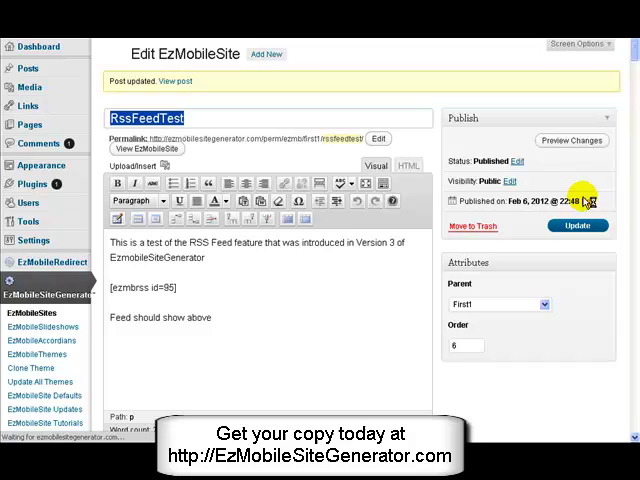
scroll(down, 3)
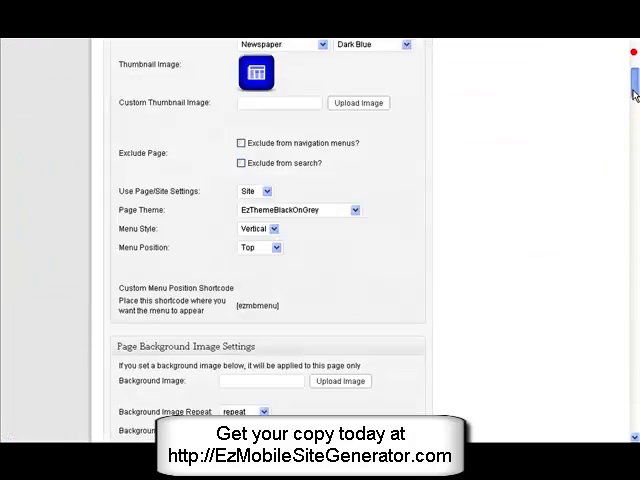
scroll(down, 3)
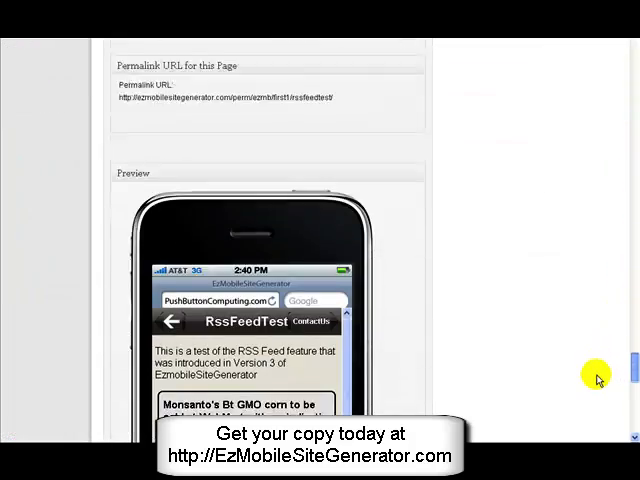
scroll(down, 3)
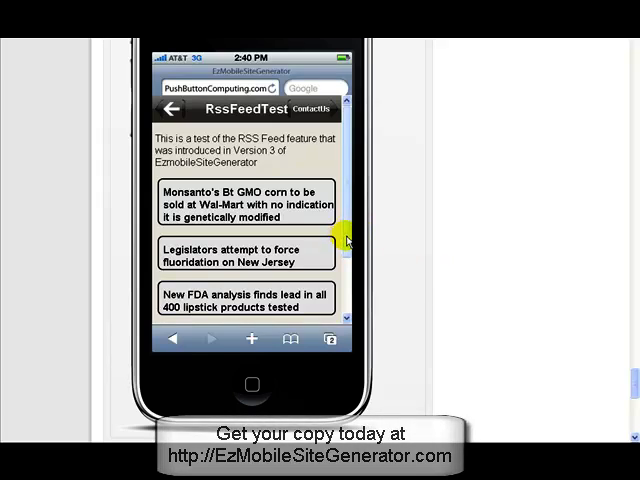
scroll(down, 3)
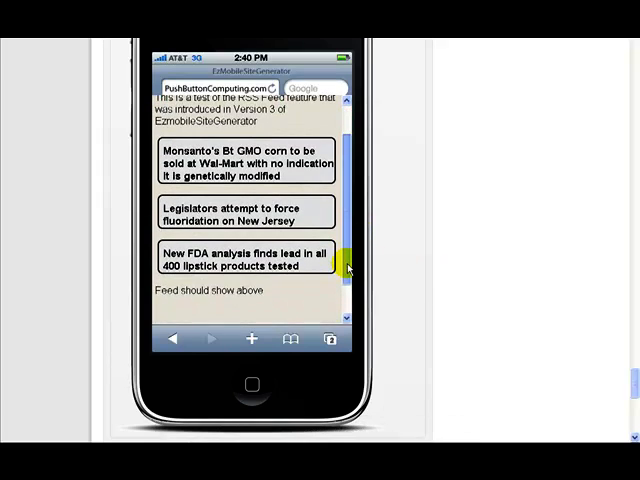